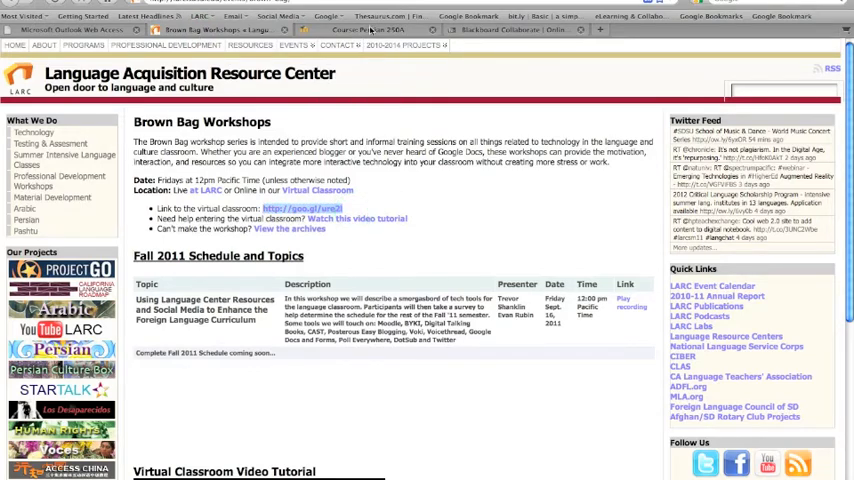
Switch from the Persian 250A course tab back to Brown Bag Workshops and open the virtual classroom login.
click(370, 29)
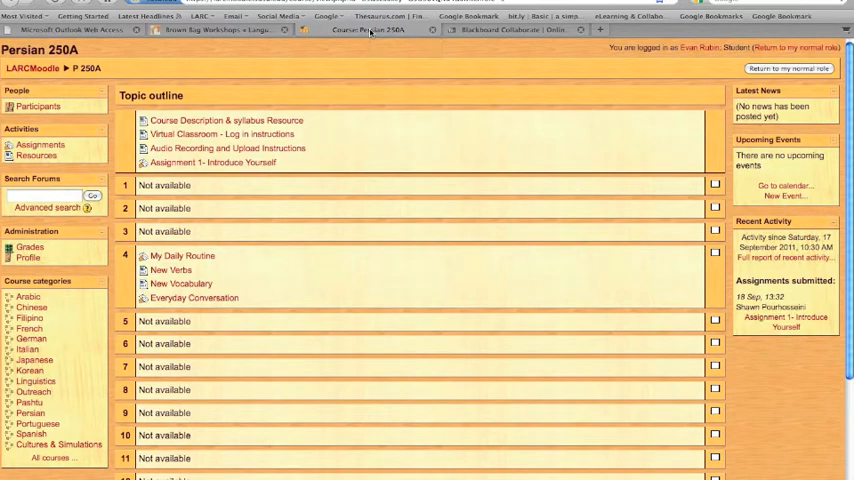
click(220, 30)
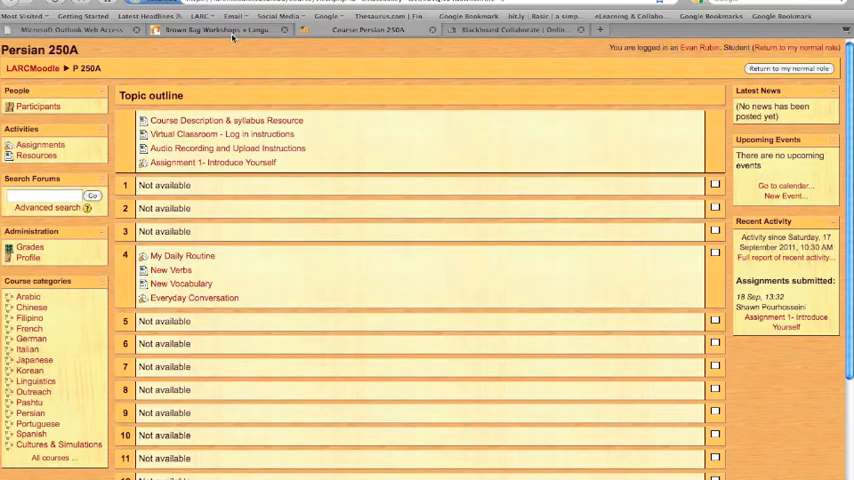
click(215, 29)
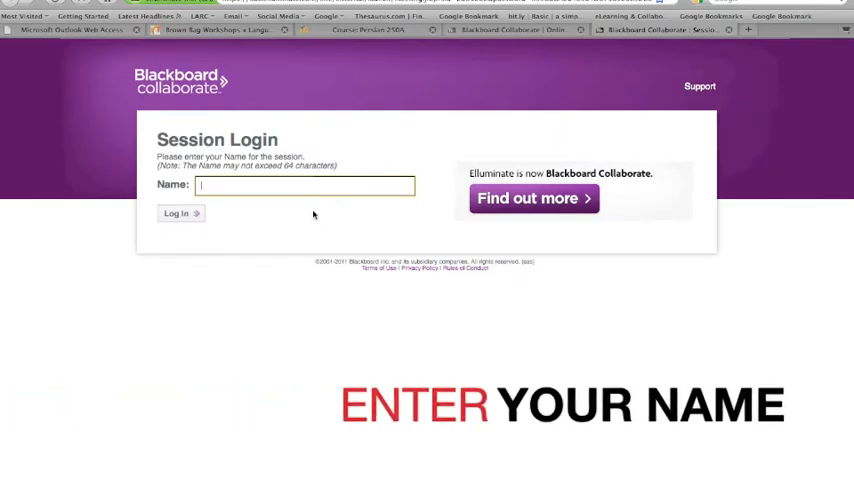
Enter 'Evan Rubin' as the name on the session login page.
text(Evan Rubin)
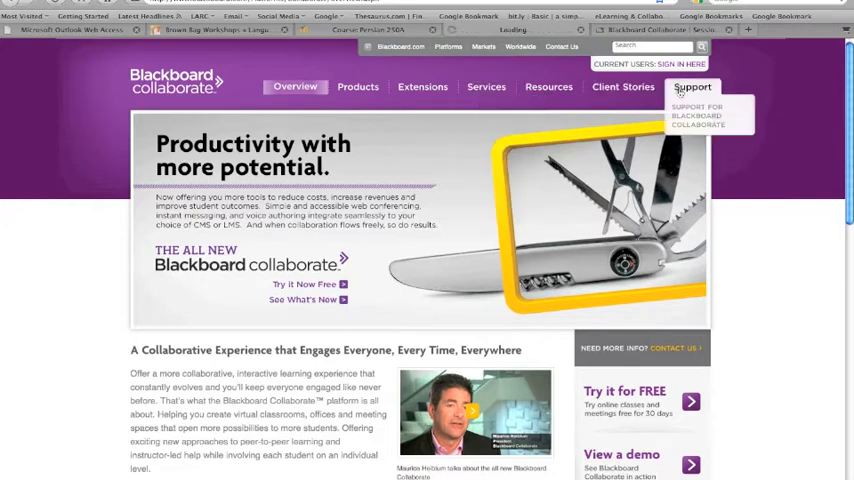
Open Support and the first-time Web Conferencing getting-started guidance.
click(692, 87)
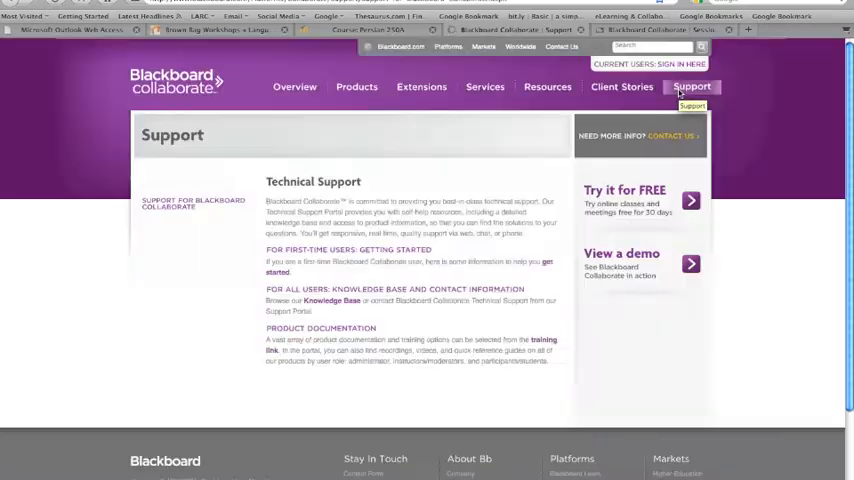
mouse_move(332, 249)
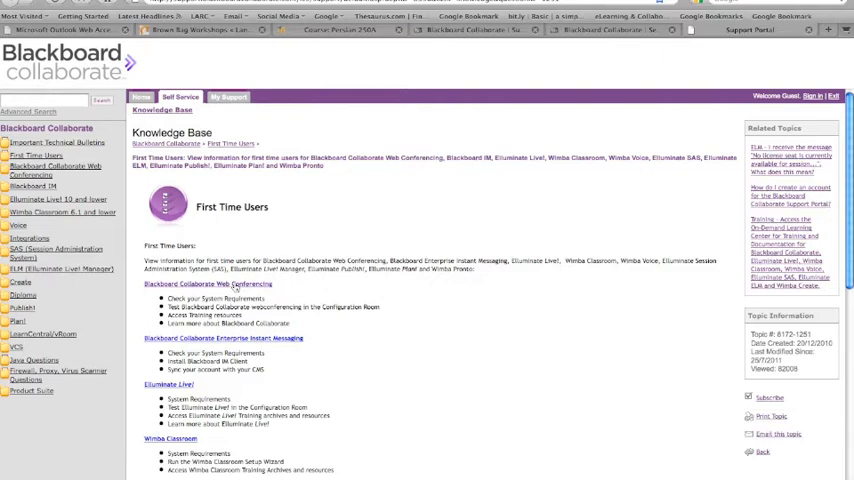
click(206, 284)
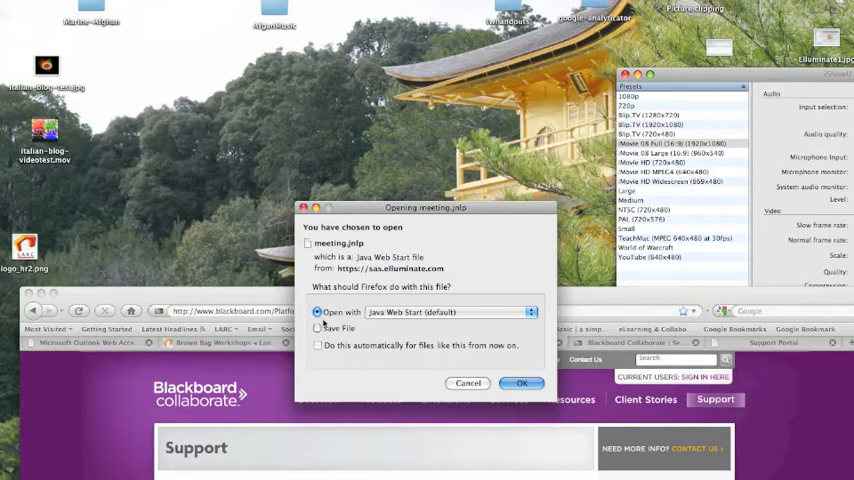
Open meeting.jnlp with Java Web Start to launch the conferencing room.
click(521, 383)
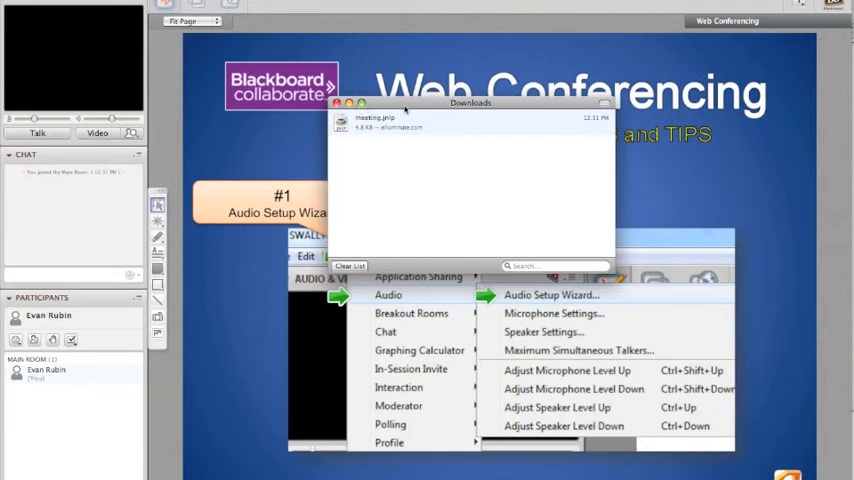
Close Firefox's downloads list to reveal the Collaborate room.
click(339, 103)
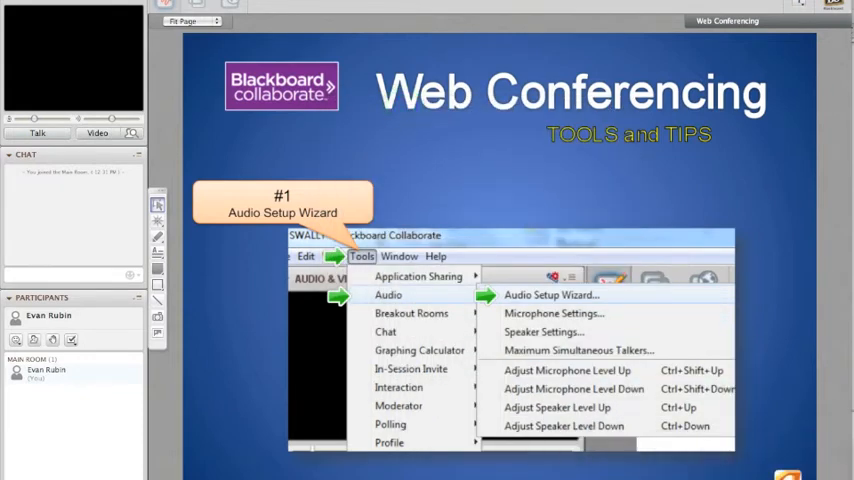
mouse_move(678, 328)
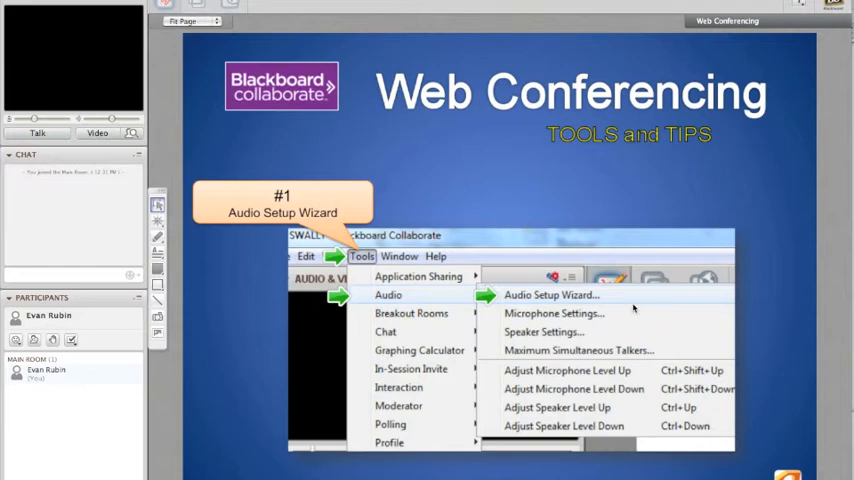
mouse_move(337, 228)
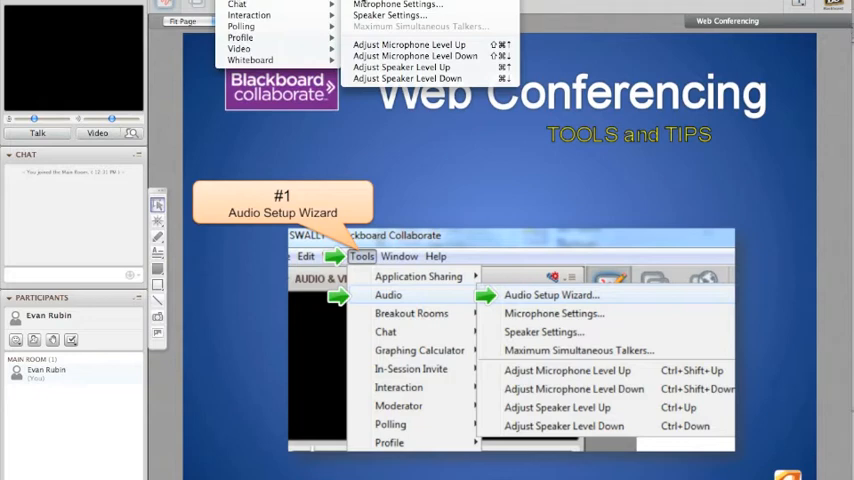
Start the Audio Setup Wizard and set Soundflower (2ch) as the sound output.
click(551, 294)
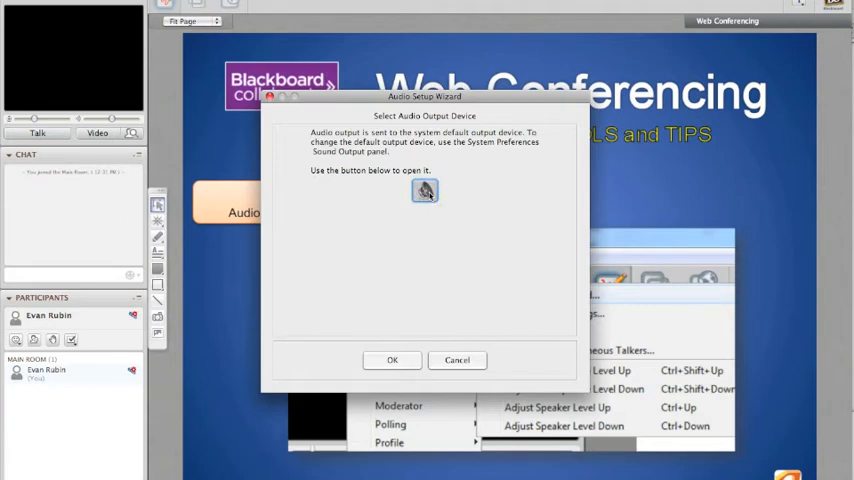
click(424, 191)
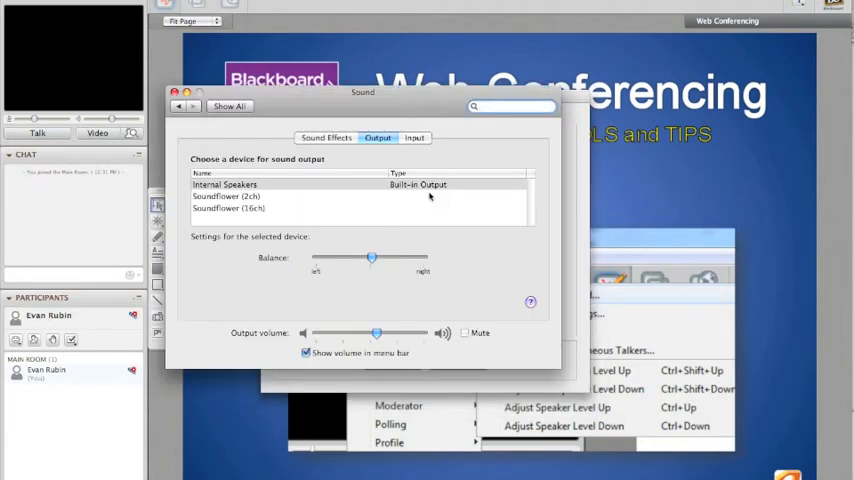
click(228, 196)
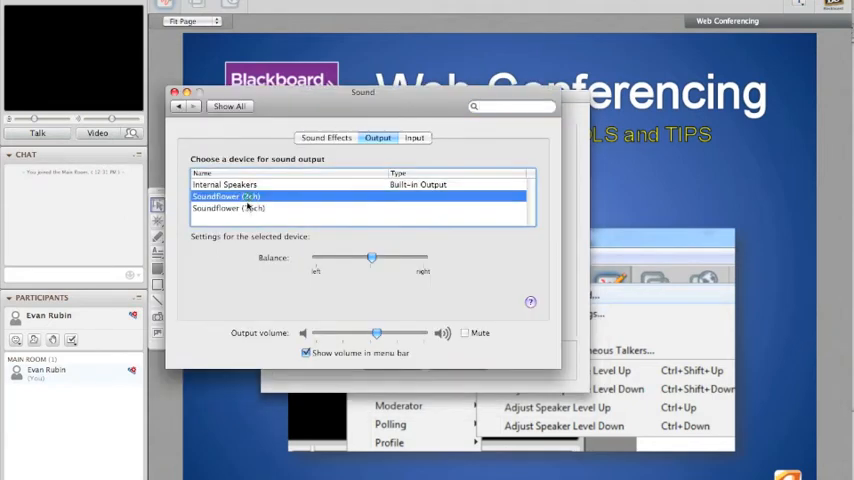
click(224, 185)
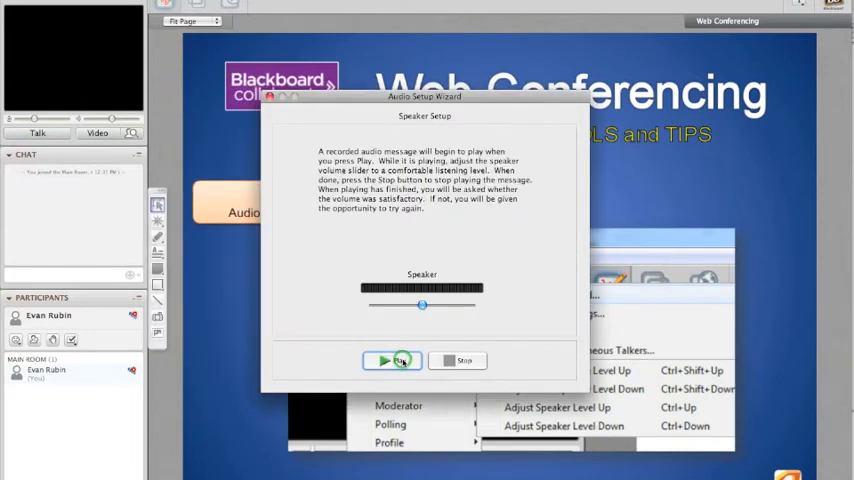
Play and stop the speaker test message, then confirm the volume is comfortable.
click(391, 361)
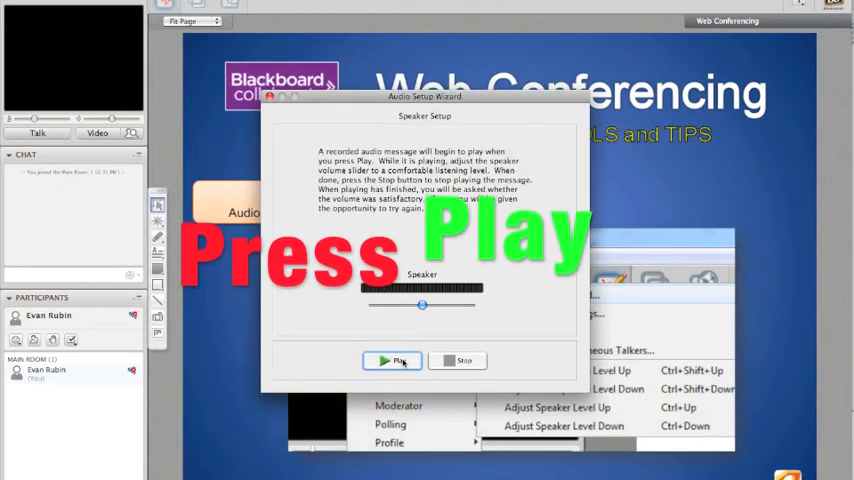
click(392, 360)
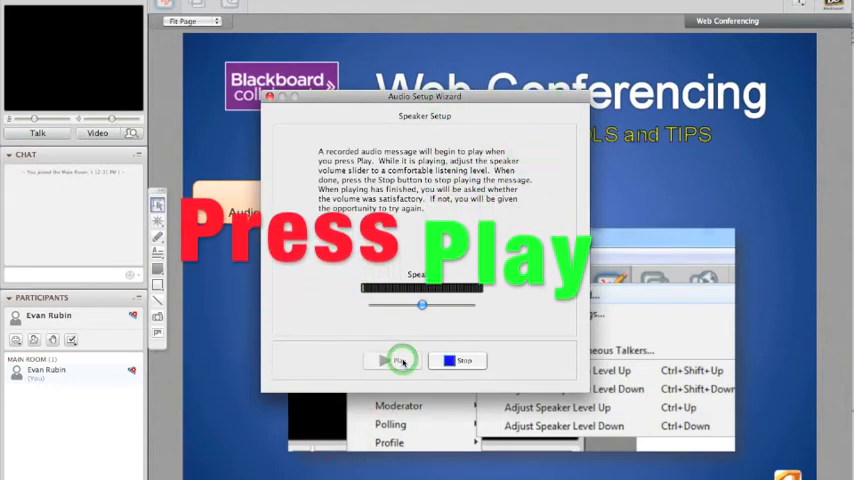
click(393, 361)
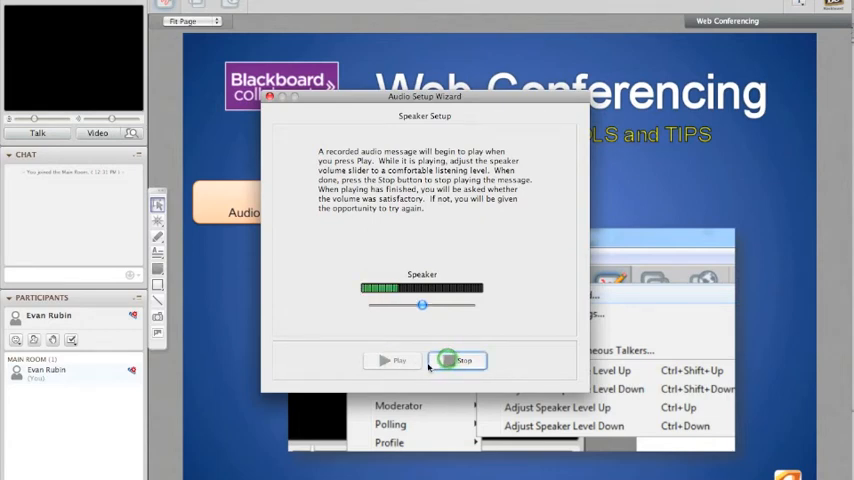
click(457, 360)
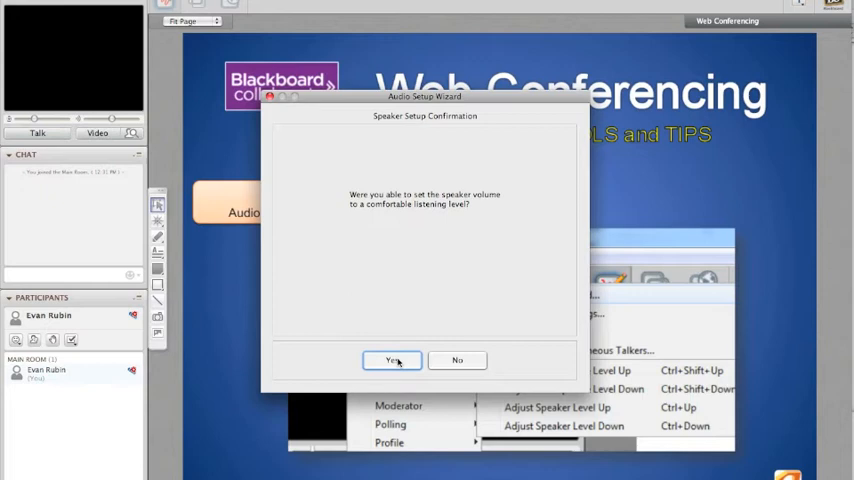
click(392, 360)
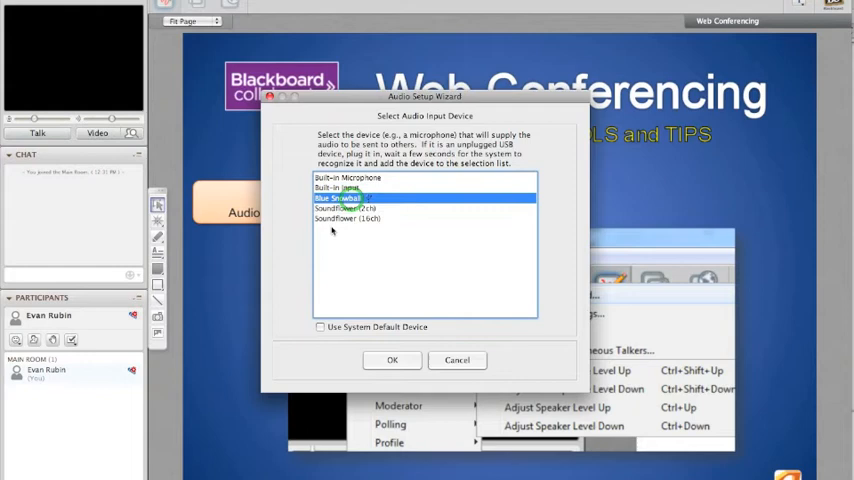
Choose Blue Snowball, record and play back a mic test, confirm, and finish setup.
click(392, 360)
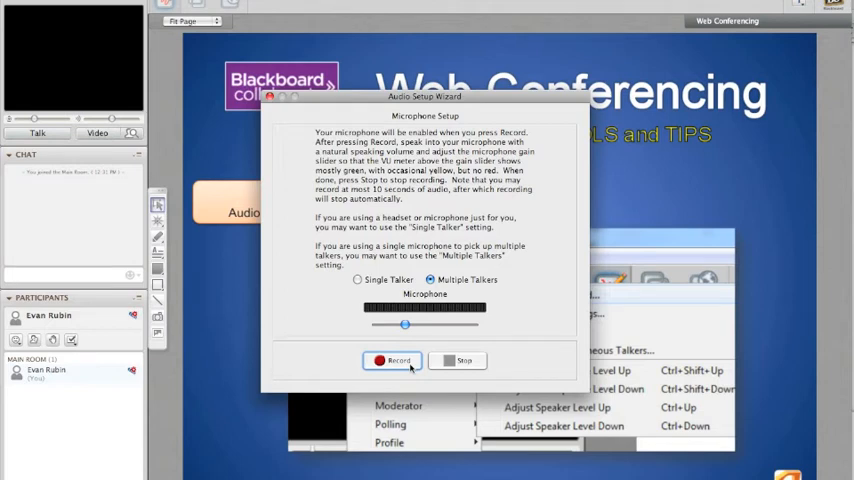
click(393, 361)
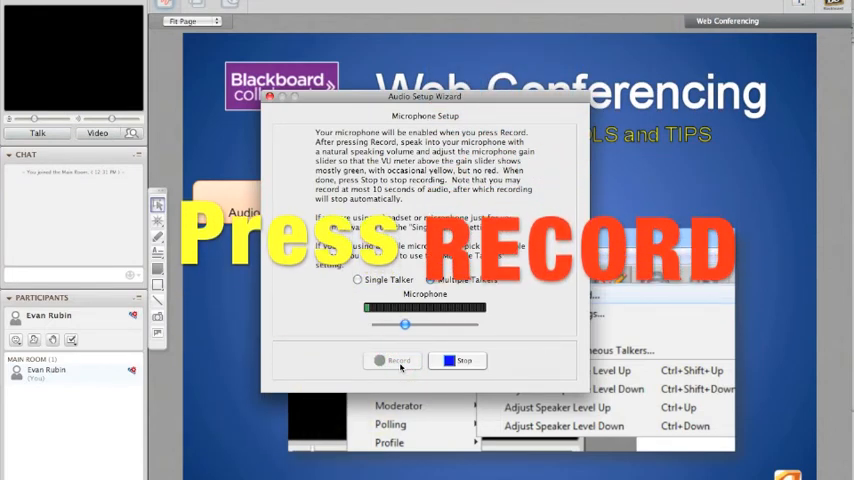
click(390, 360)
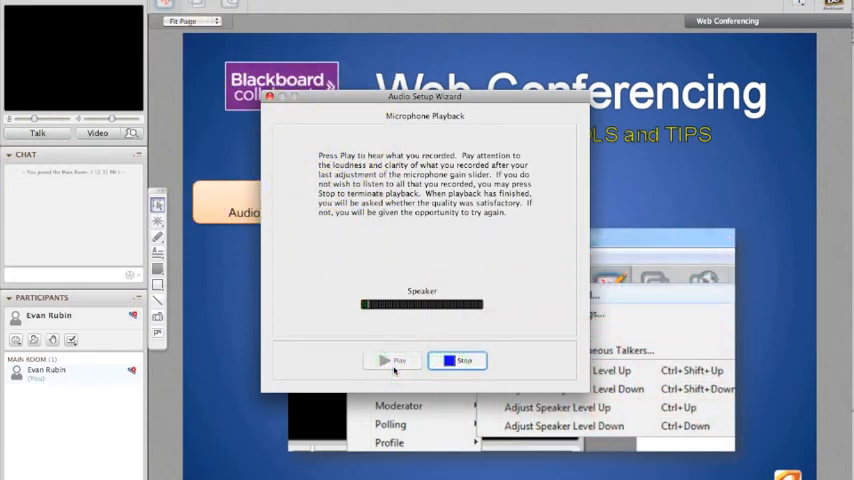
click(463, 360)
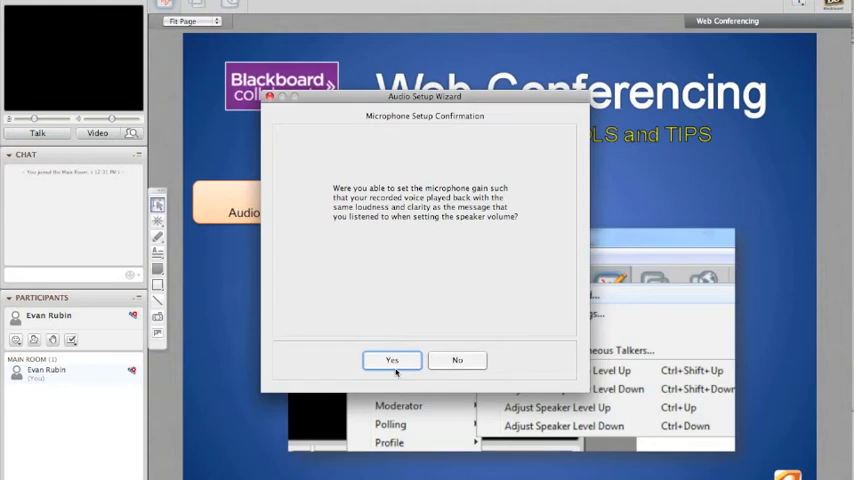
click(392, 360)
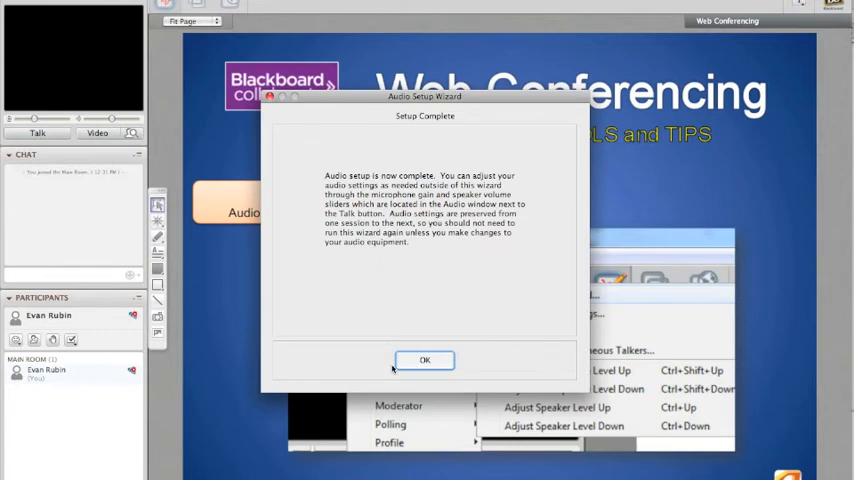
click(424, 360)
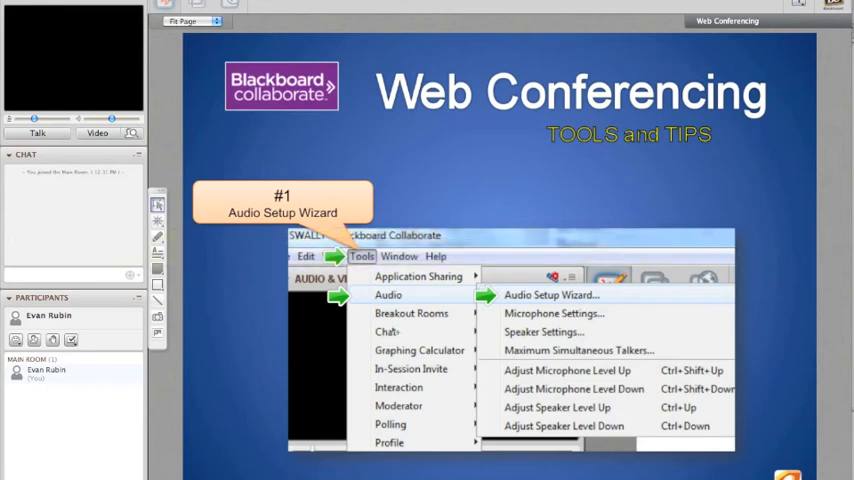
mouse_move(38, 132)
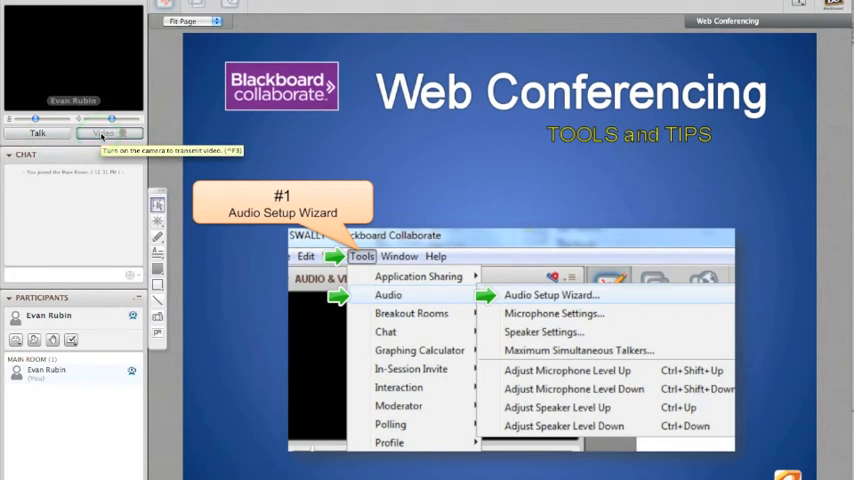
Turn on the webcam via the Video button to transmit the camera feed.
click(104, 133)
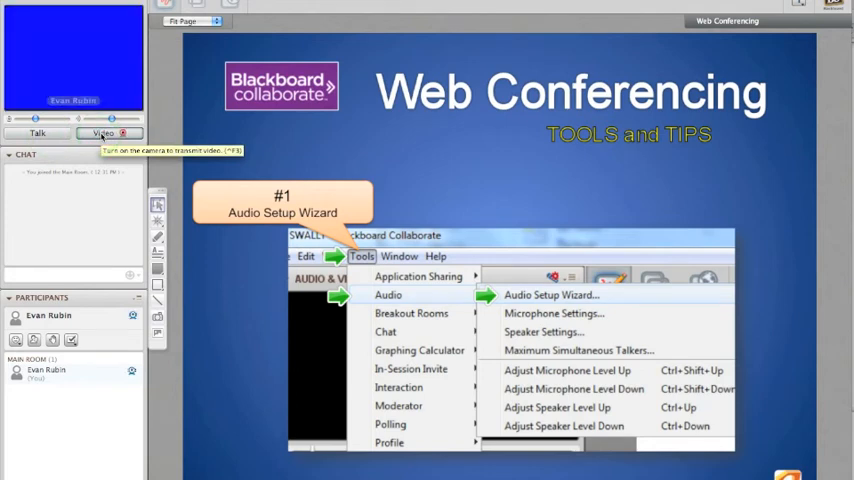
click(101, 133)
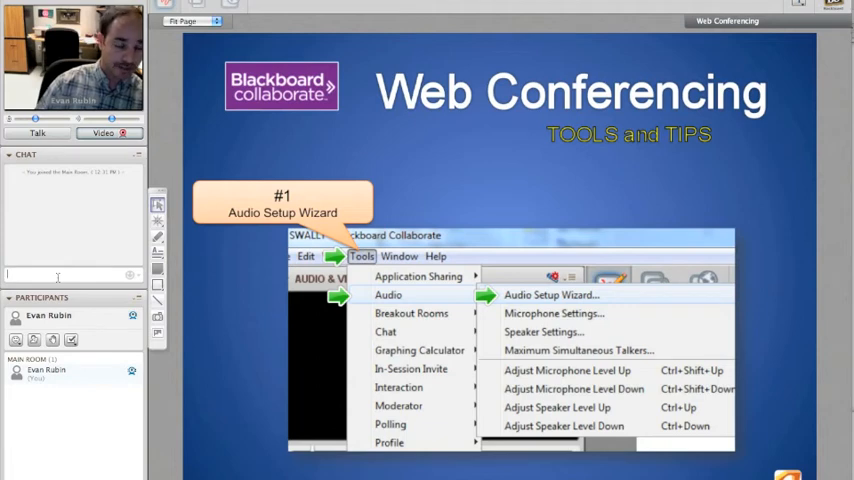
Type and send 'chat message' in the chat panel.
text(chat)
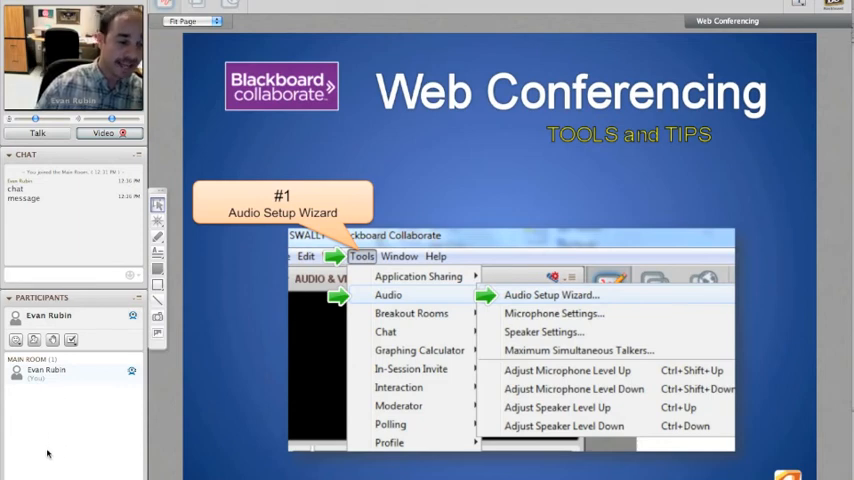
click(17, 340)
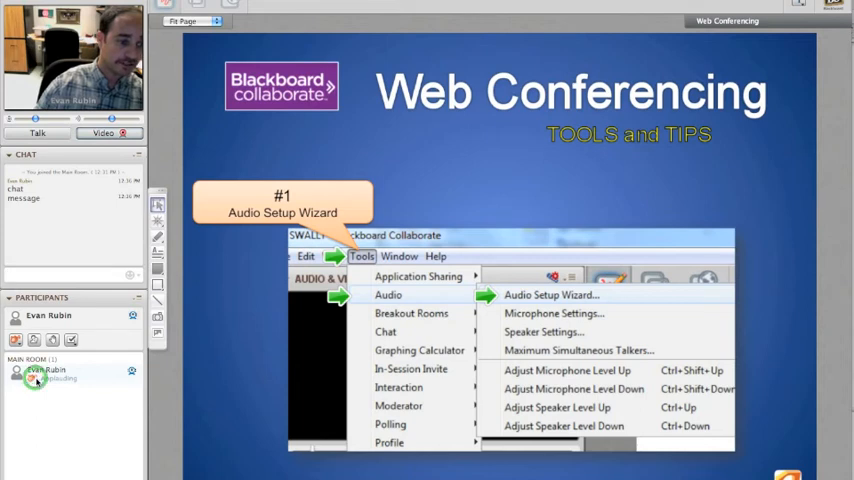
Show an Applause emoticon beside the participant entry, then switch to Smiley Face.
click(16, 340)
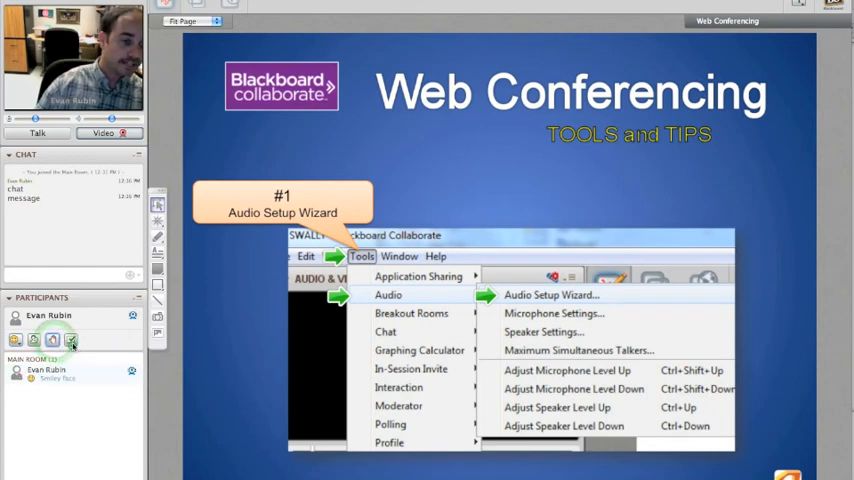
click(71, 340)
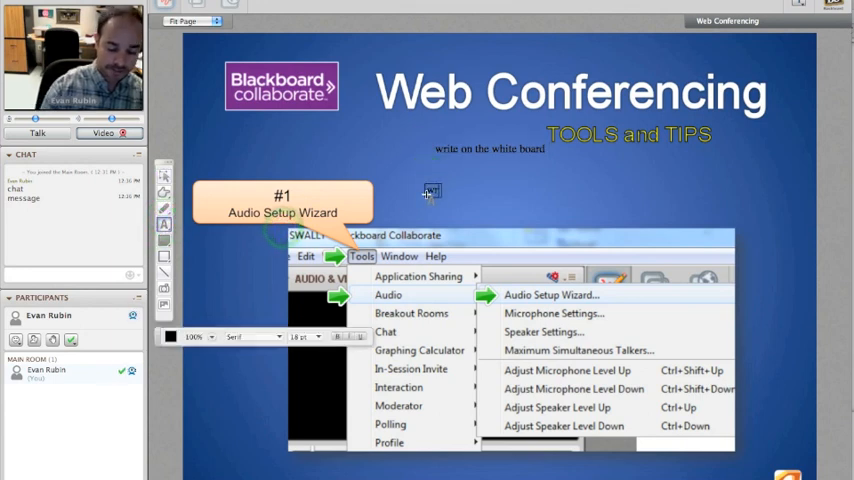
Begin a second whiteboard text entry below the earlier text, typing "write".
text(write)
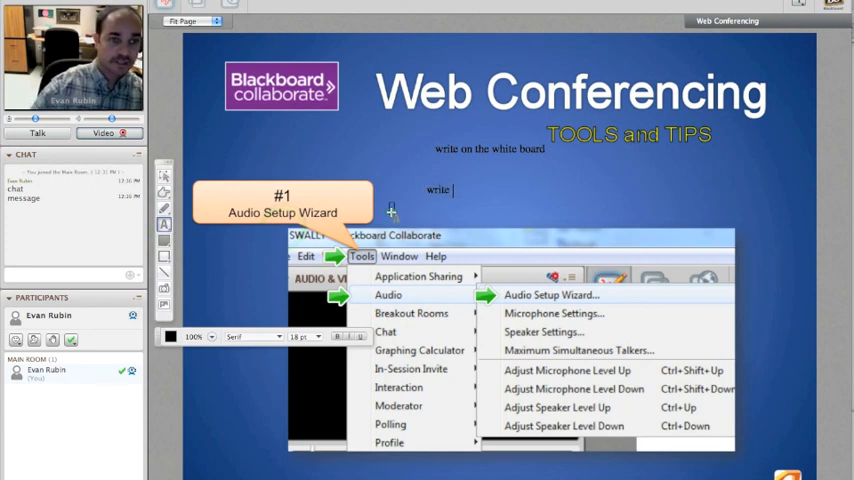